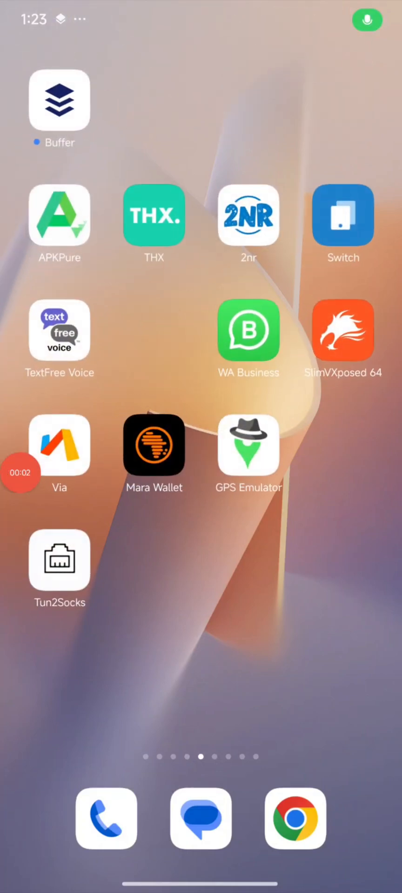
Page left through the home screens to the last page showing Tun2TAP For Android
scroll(left, 3)
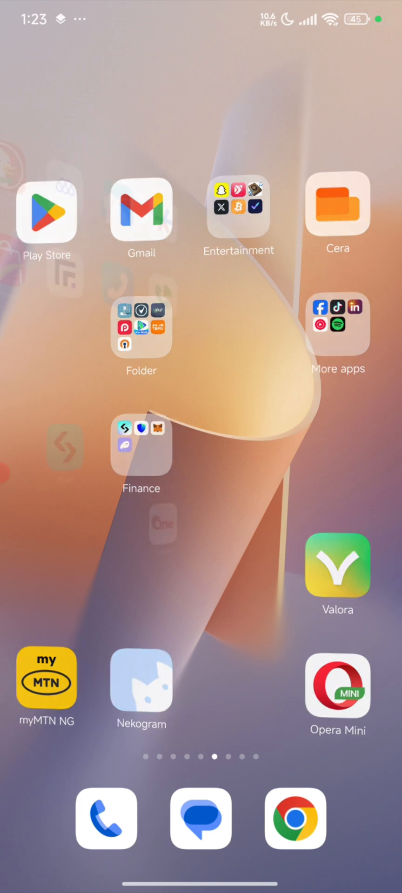
scroll(left, 3)
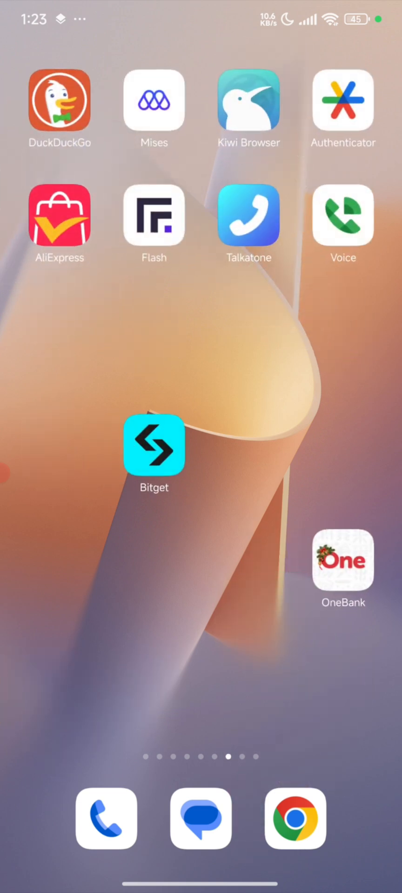
scroll(left, 3)
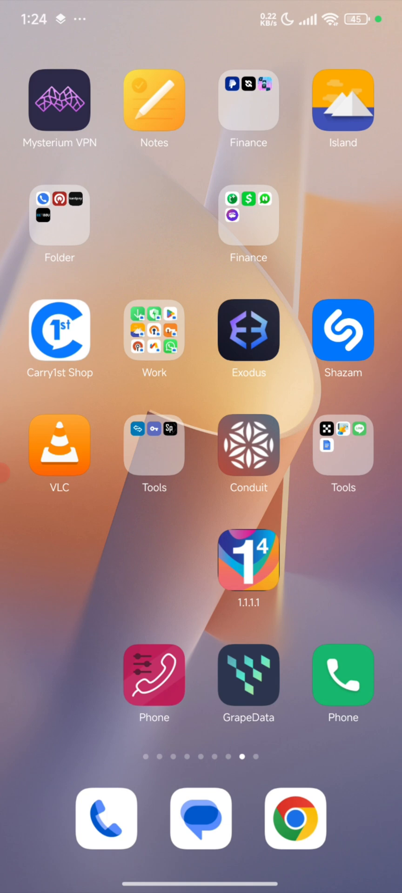
scroll(left, 3)
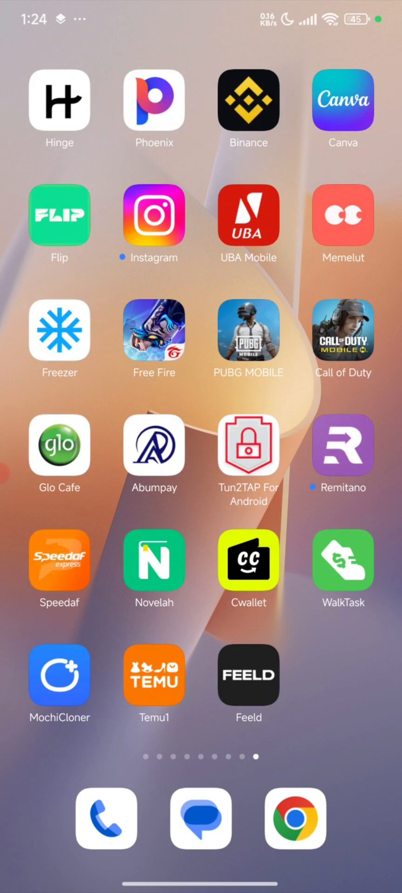
Connect Tun2TAP's SOCKS5 proxy for a Pretty Prairie, KS location, then reach the Finance folder
click(247, 446)
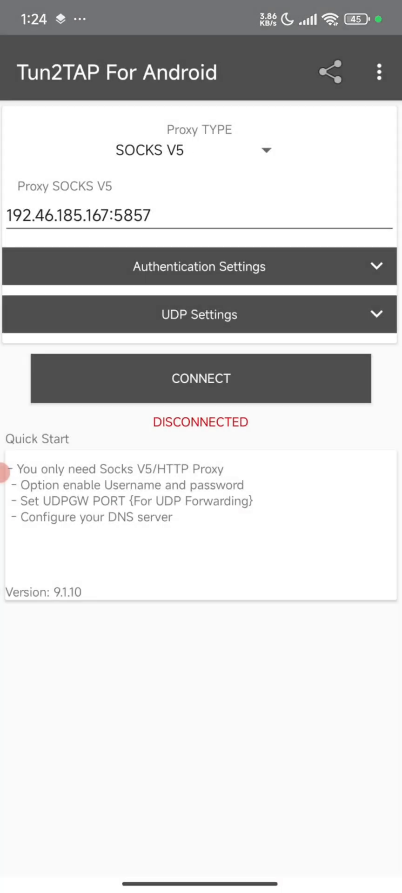
click(201, 378)
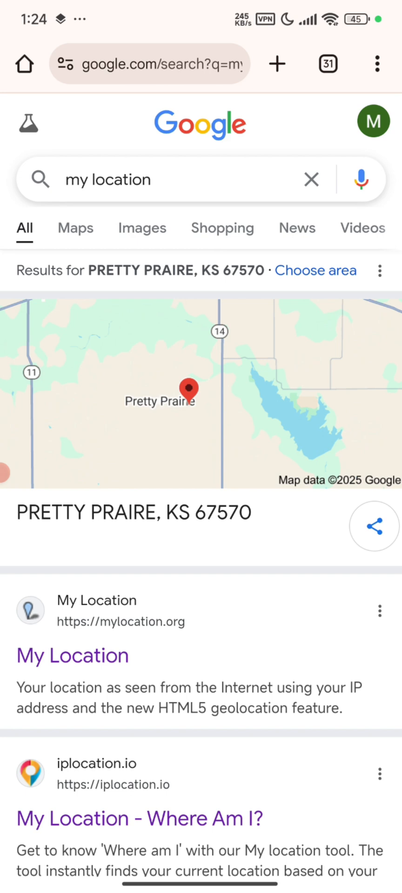
key(HOME)
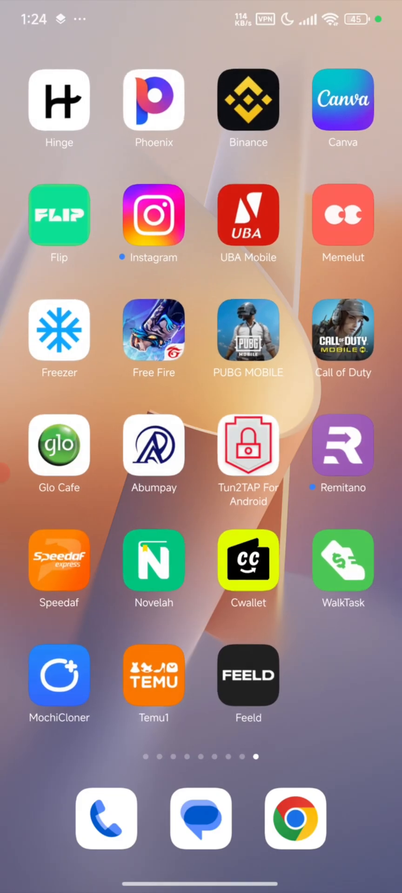
scroll(left, 3)
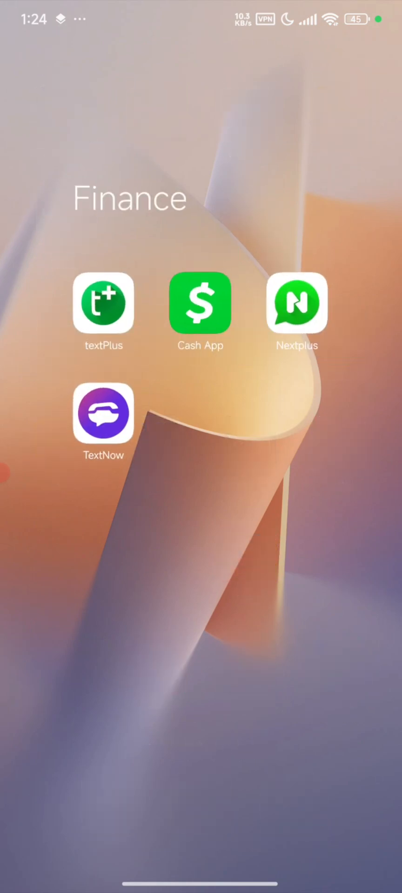
Launch TextNow and try Sign Up with Google, picking an account
click(104, 414)
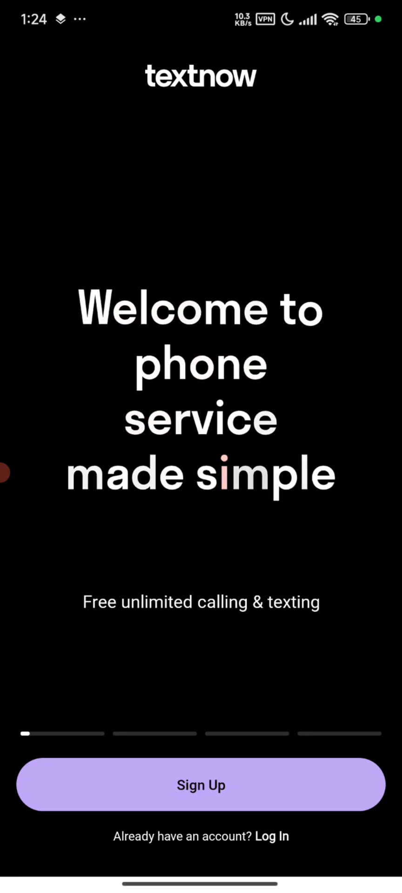
click(201, 785)
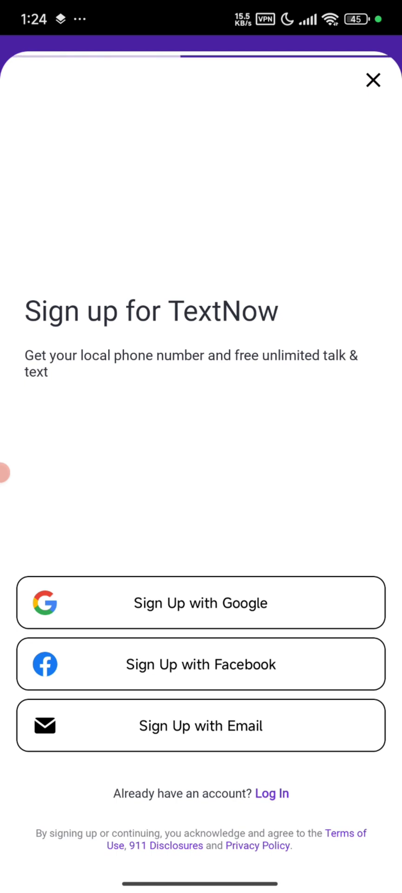
click(200, 602)
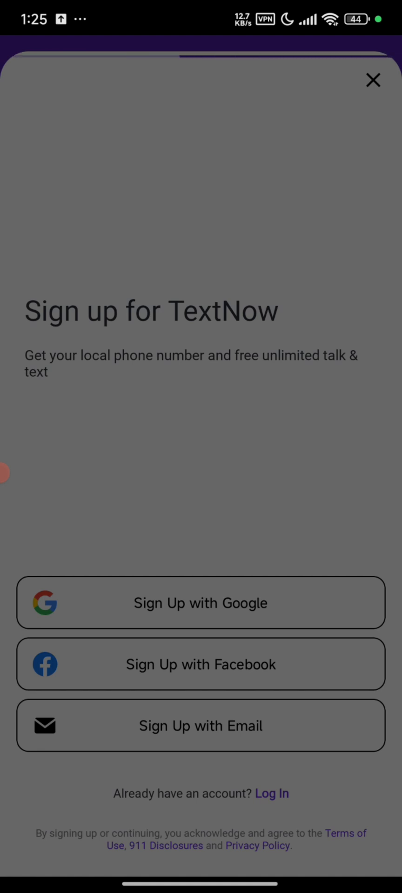
click(201, 603)
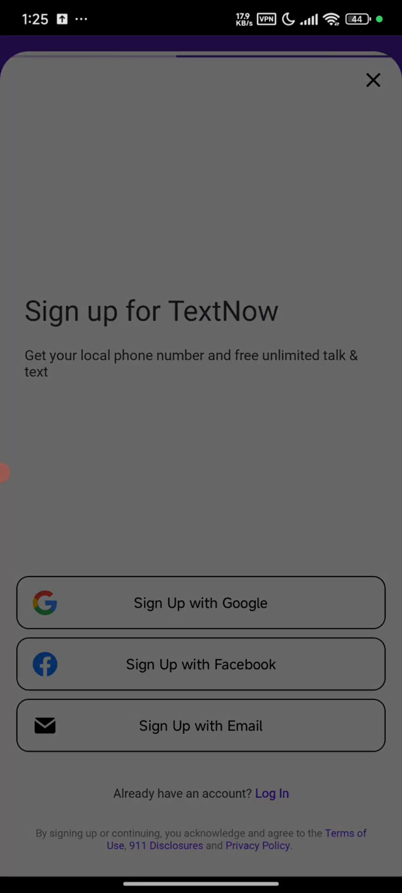
click(200, 602)
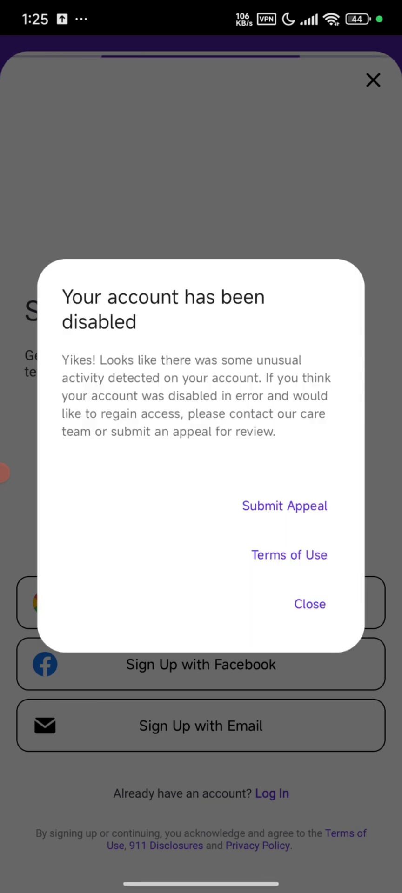
Close the 'Your account has been disabled' dialog to reach the phone number screen
click(310, 604)
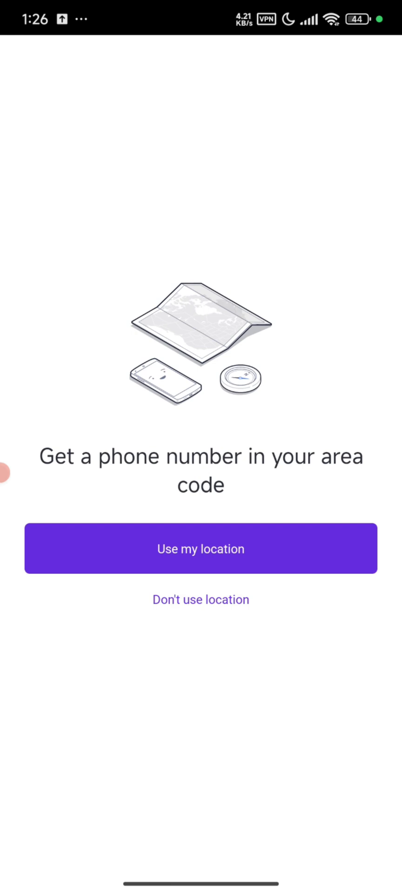
click(201, 599)
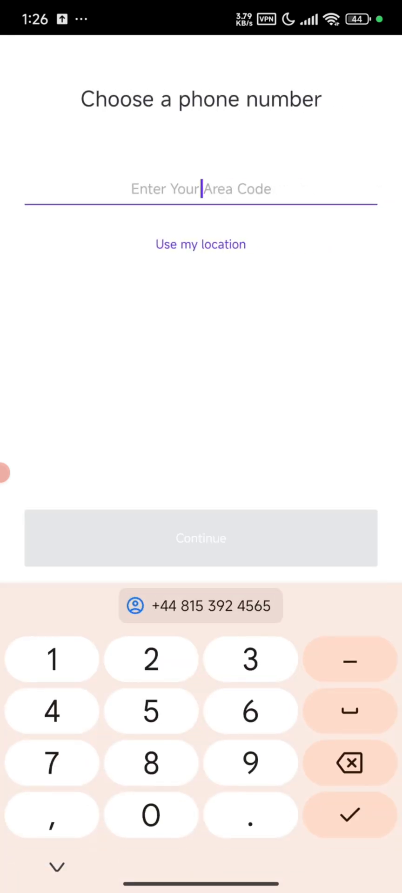
text(20)
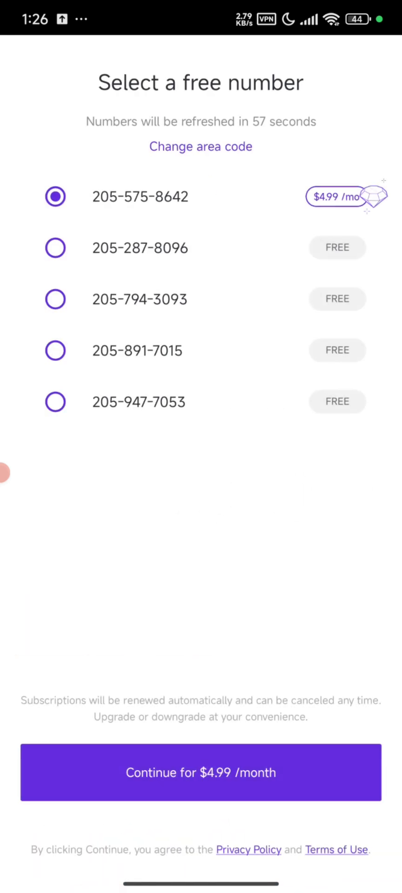
click(55, 299)
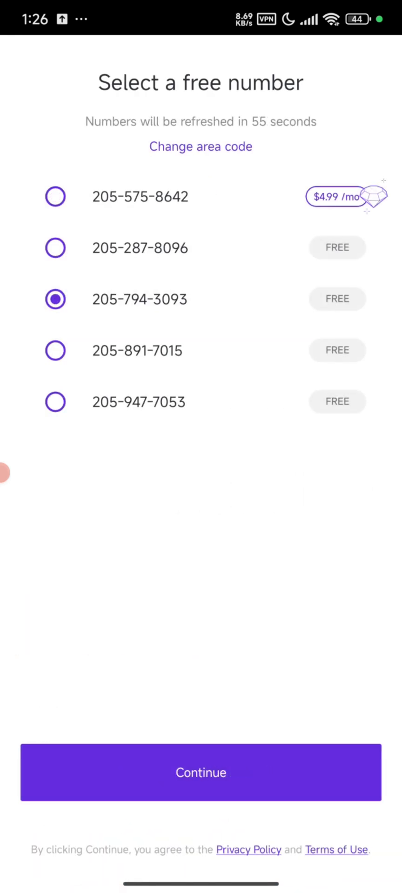
click(201, 772)
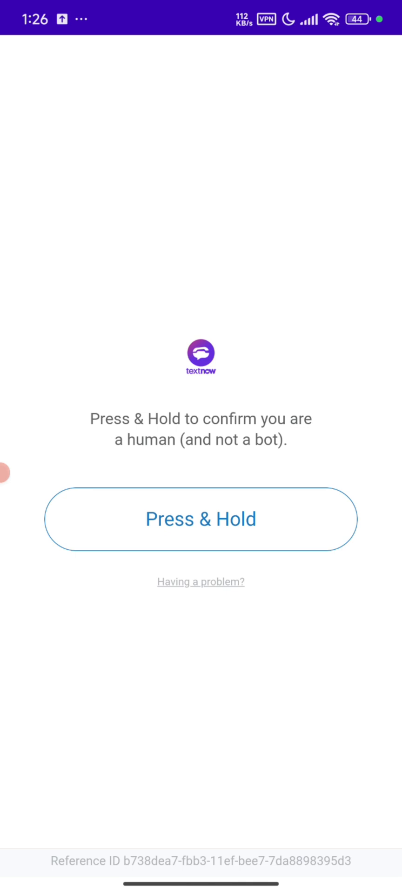
Pass the press-and-hold check, pick Personal, allow audio and notifications, and finish setup
click(200, 518)
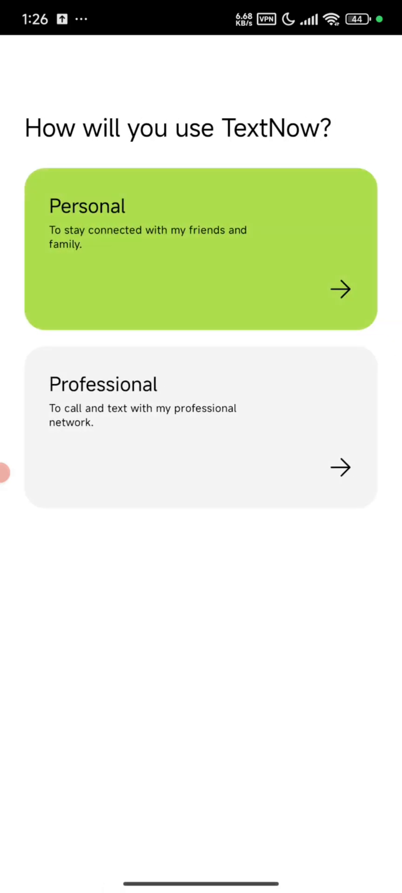
click(340, 289)
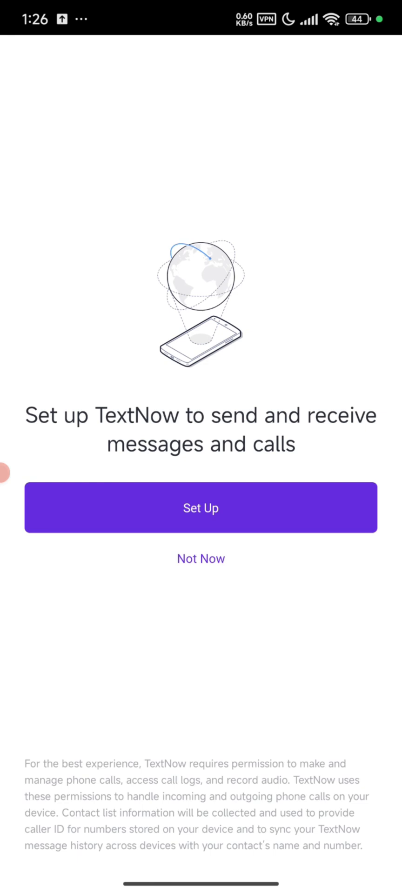
click(201, 507)
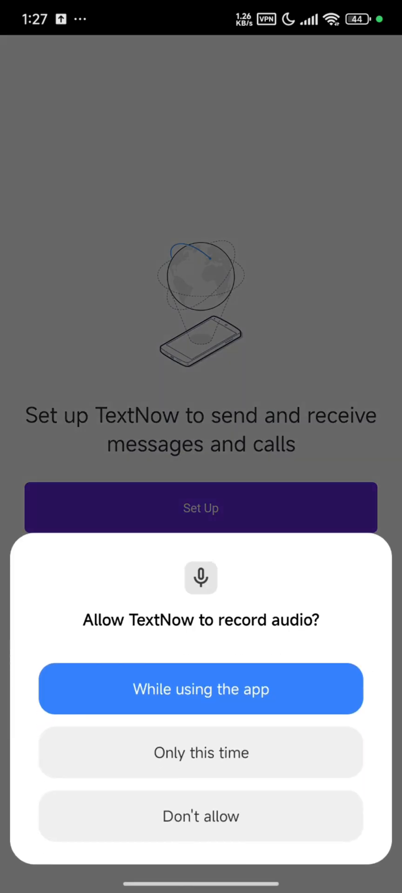
click(200, 688)
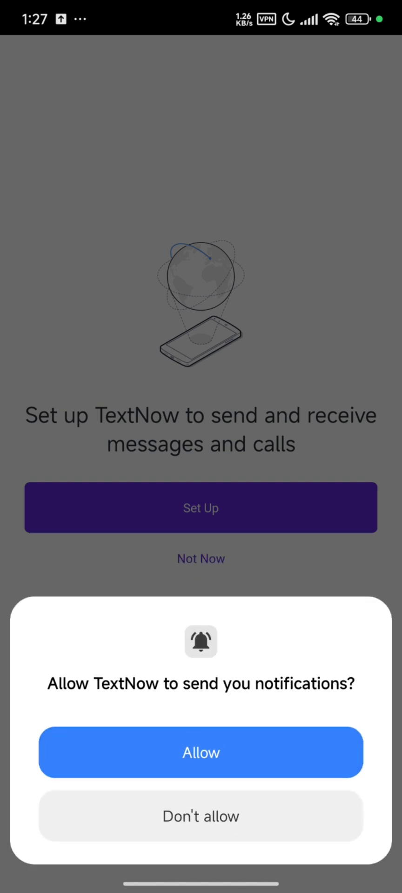
click(201, 752)
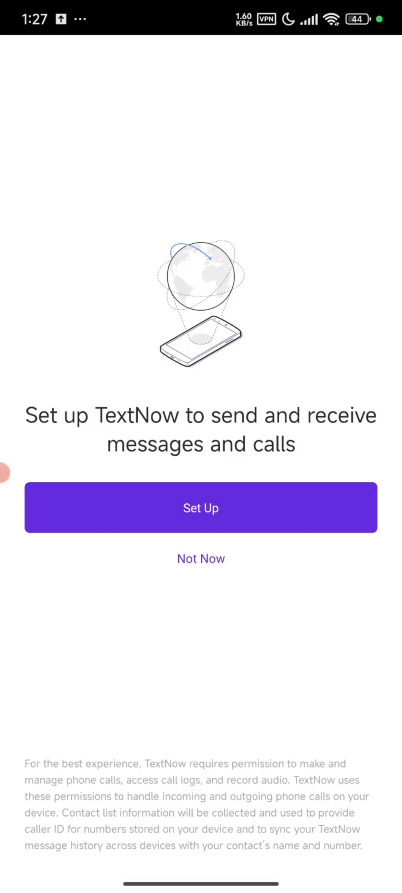
click(201, 558)
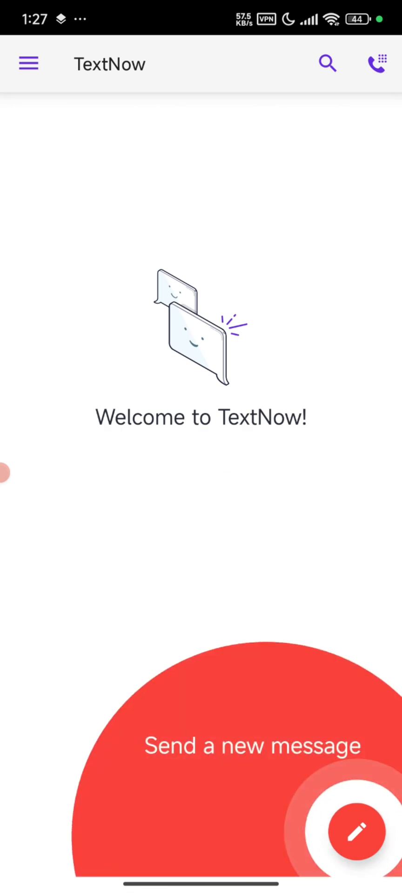
click(357, 832)
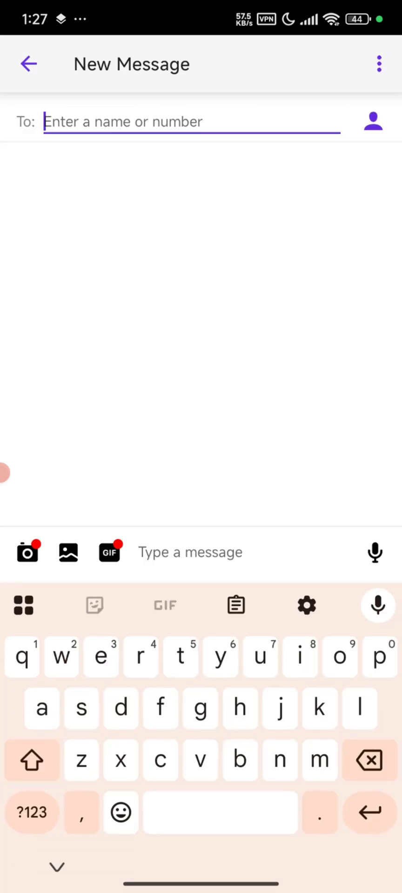
click(31, 812)
text(850)
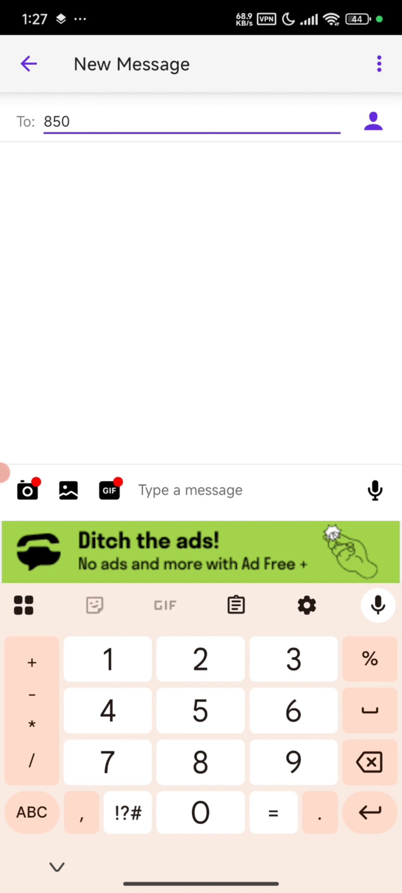
click(368, 762)
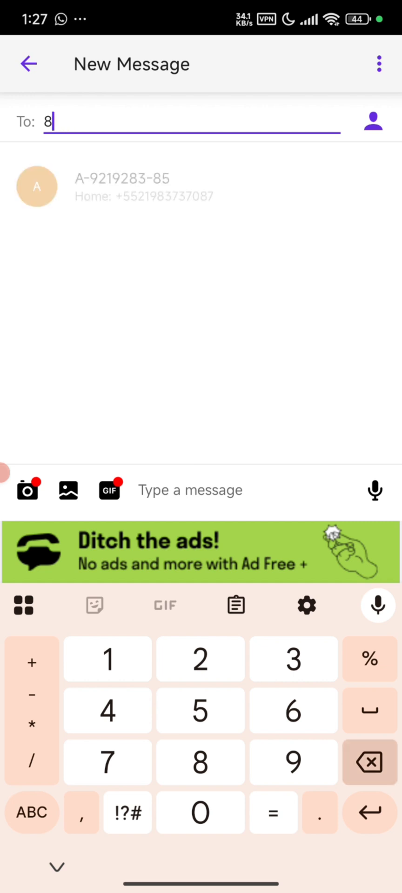
text(4508040)
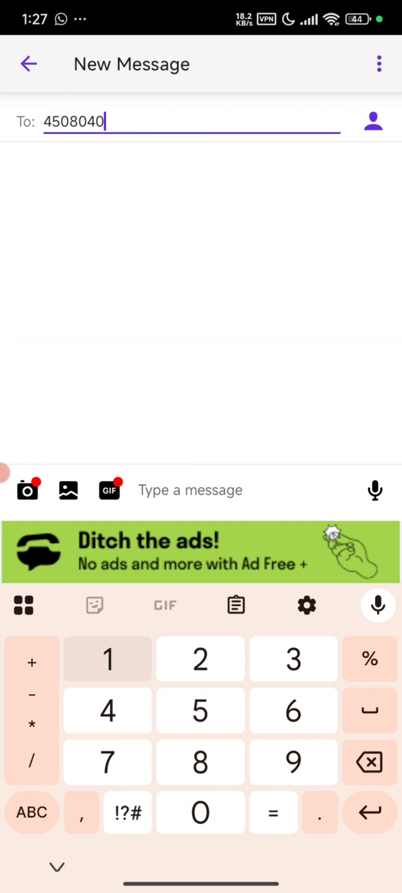
click(107, 659)
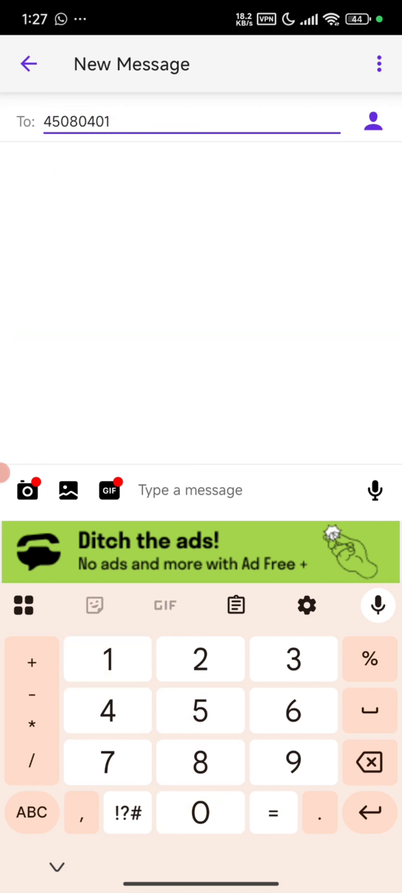
click(369, 763)
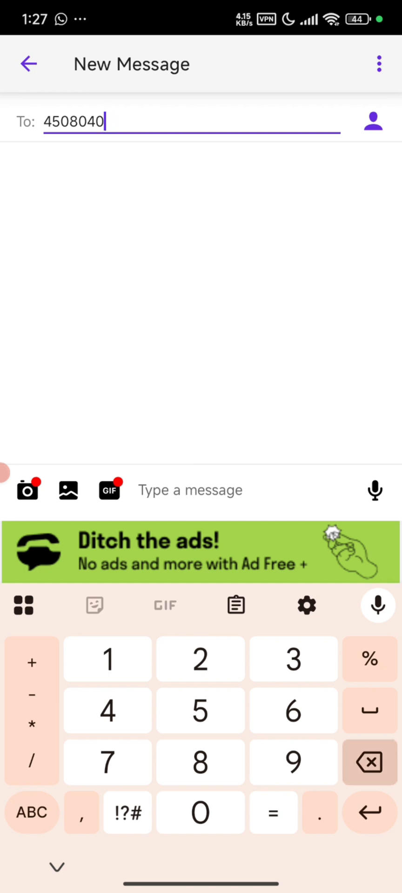
click(369, 761)
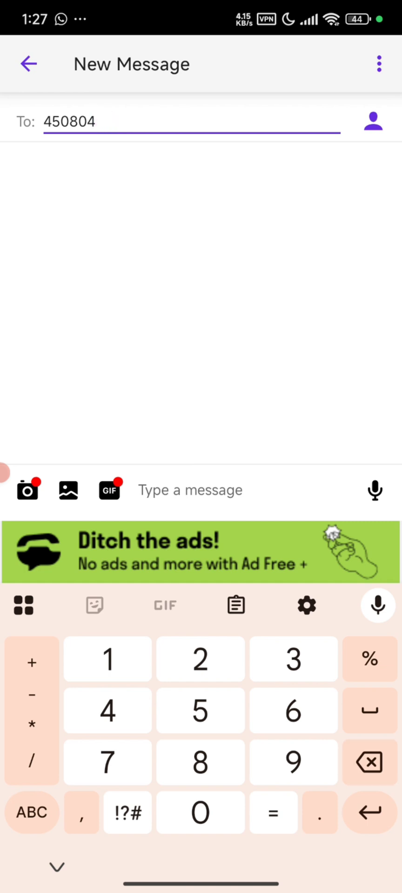
text(0401)
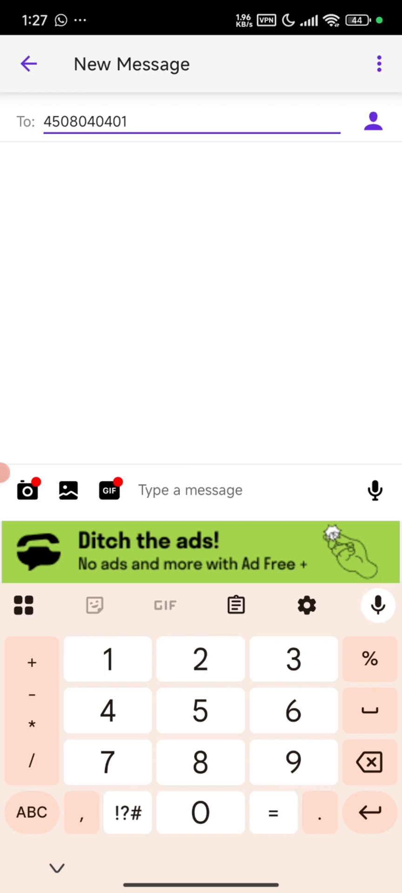
text(Hi)
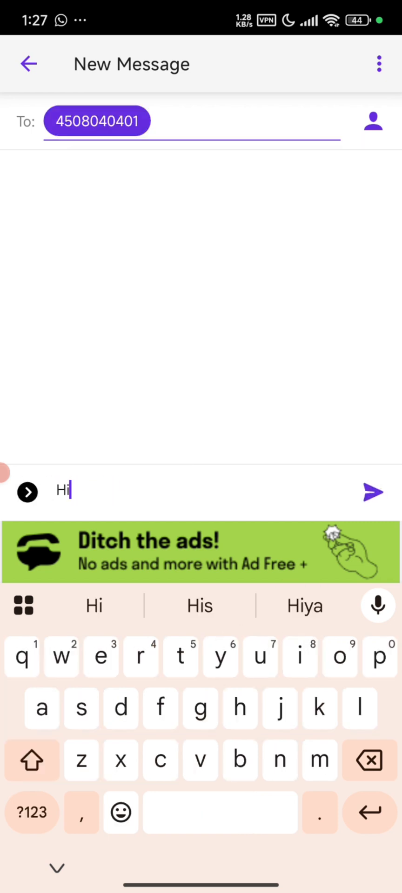
Send 'Hi', then type 'Hell' and complete it to 'Hello' using the suggestion
click(372, 492)
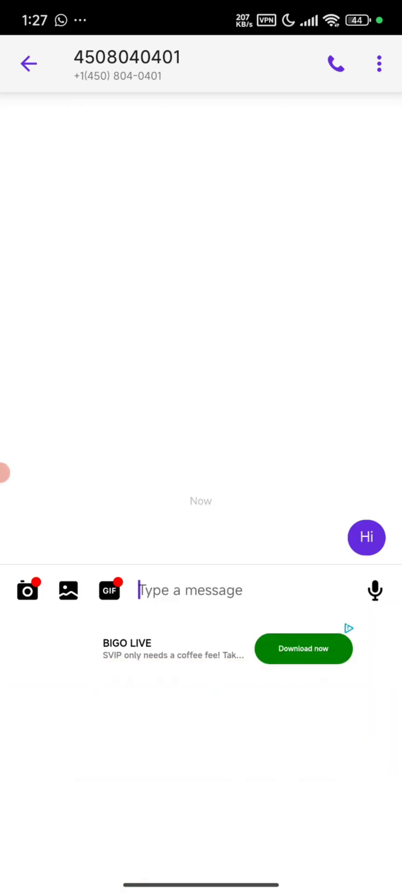
click(190, 590)
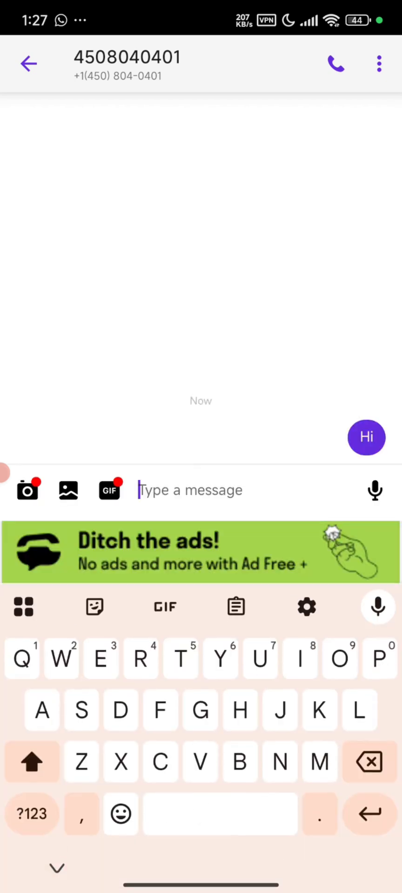
text(Hell)
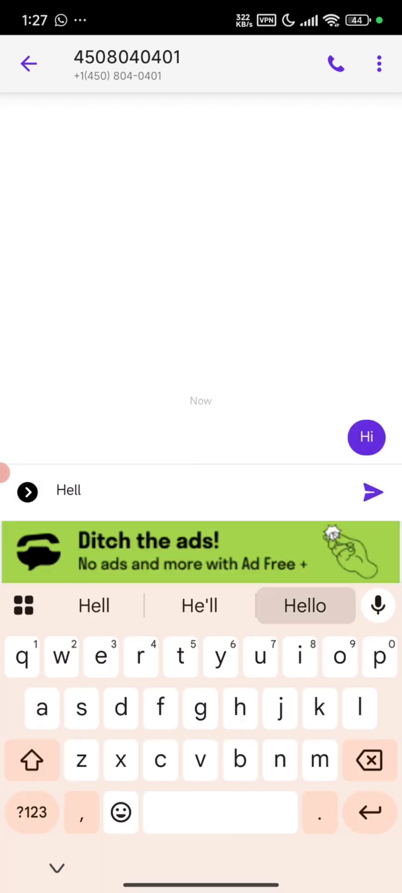
click(372, 492)
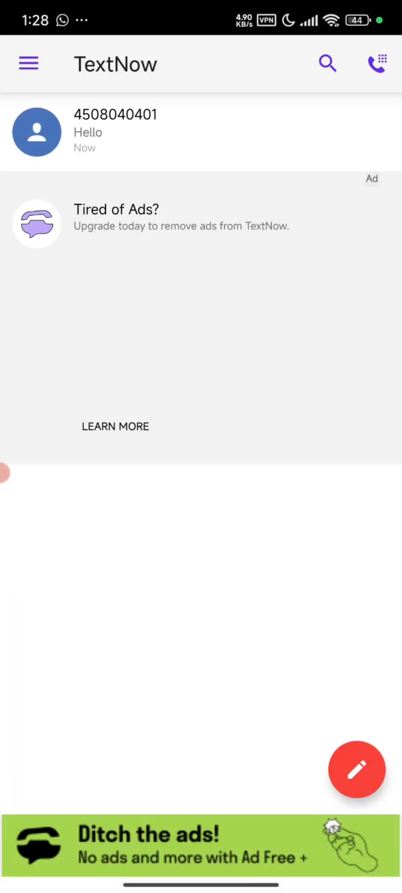
click(28, 63)
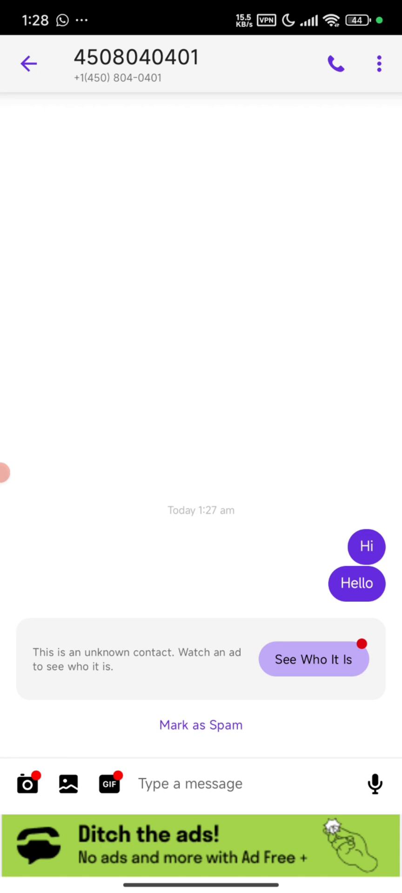
click(29, 64)
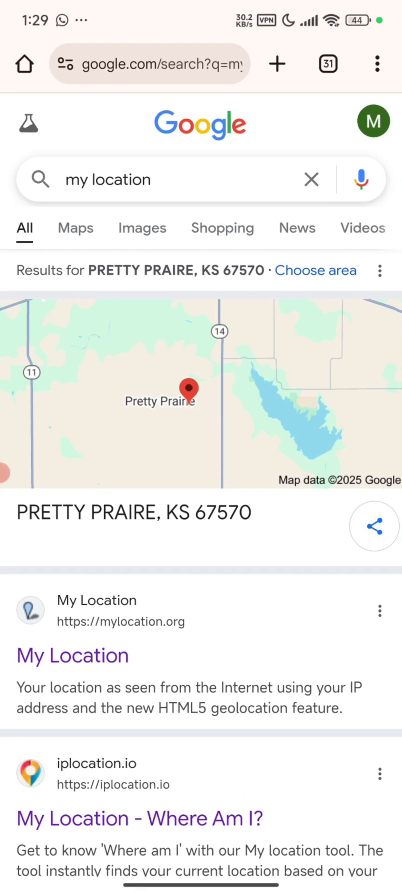
Search Google for 'whoer' and load the Whoer.net result
click(150, 64)
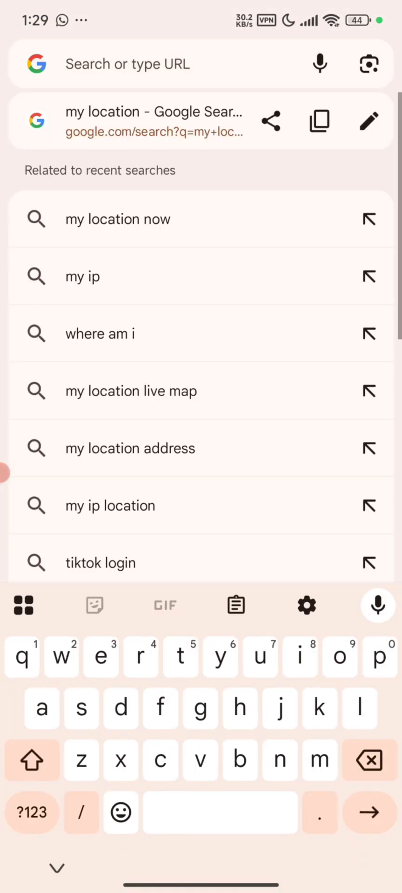
text(whoer)
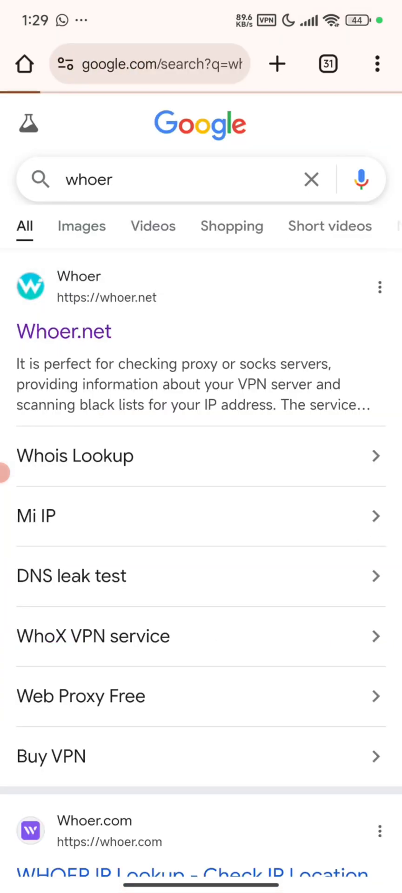
click(64, 330)
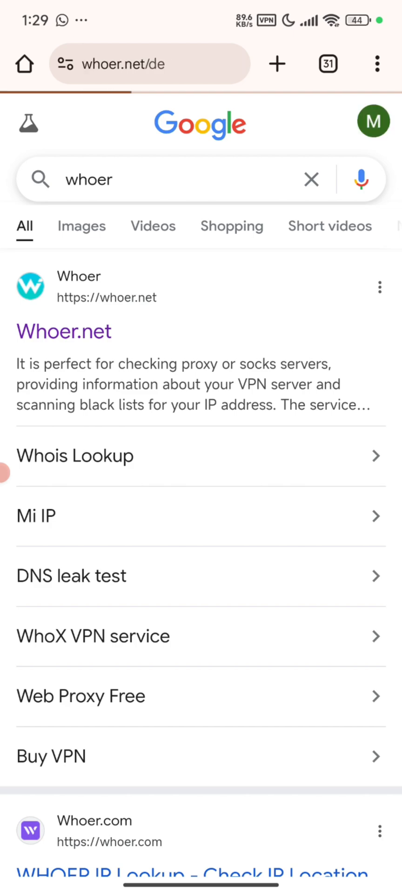
click(64, 330)
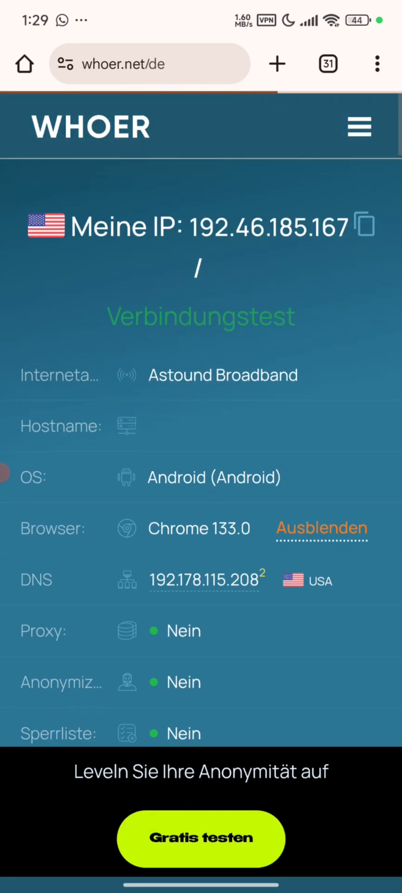
Scroll through Whoer.net results showing US IP, no proxy or blacklist, 90% anonymity
scroll(down, 3)
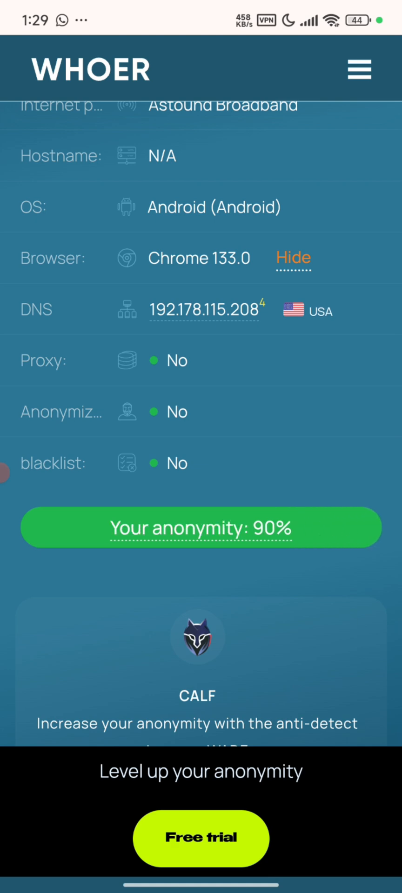
scroll(down, 3)
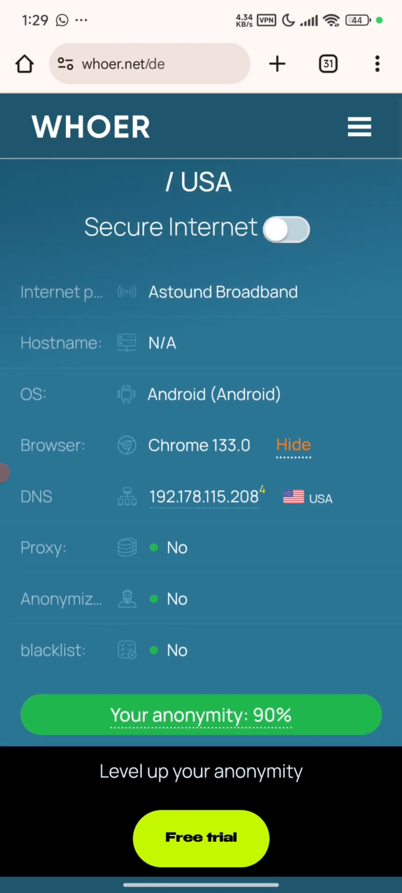
scroll(down, 3)
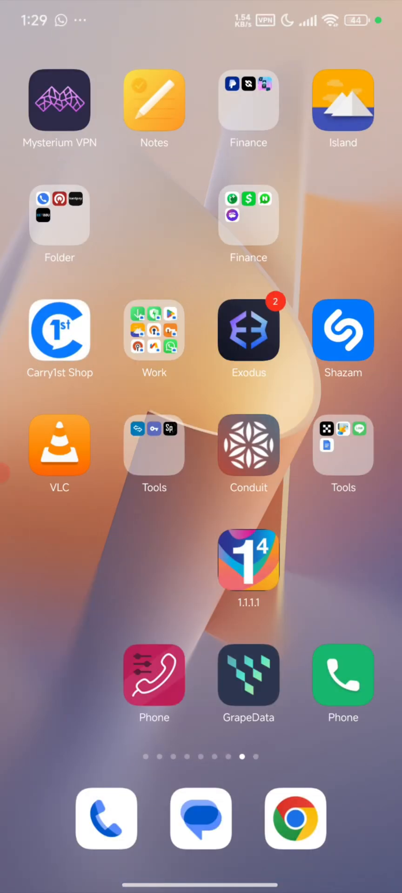
Find the Date and time page through Settings search for 'time'
scroll(left, 3)
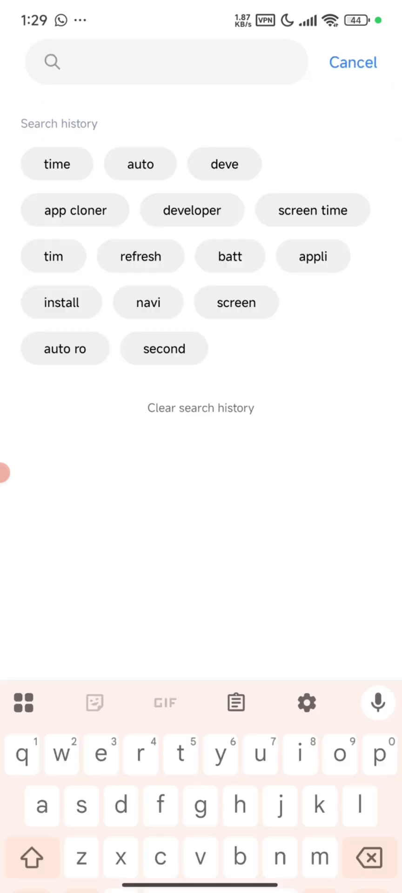
click(56, 164)
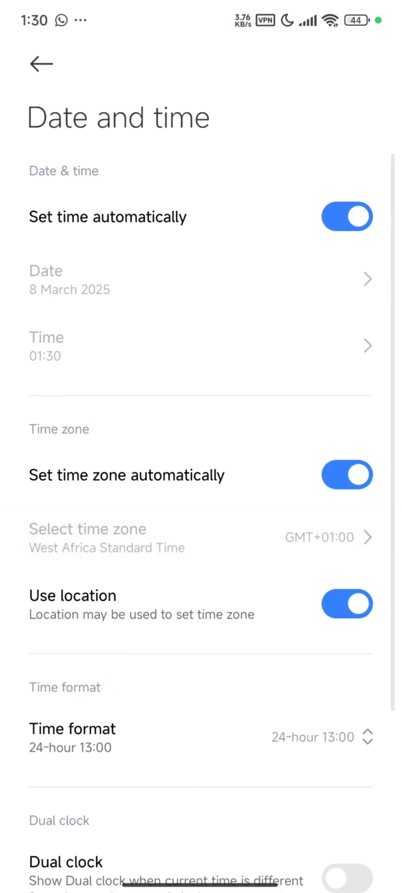
Turn off automatic time zone and select United States, Los Angeles (GMT-08:00)
click(347, 475)
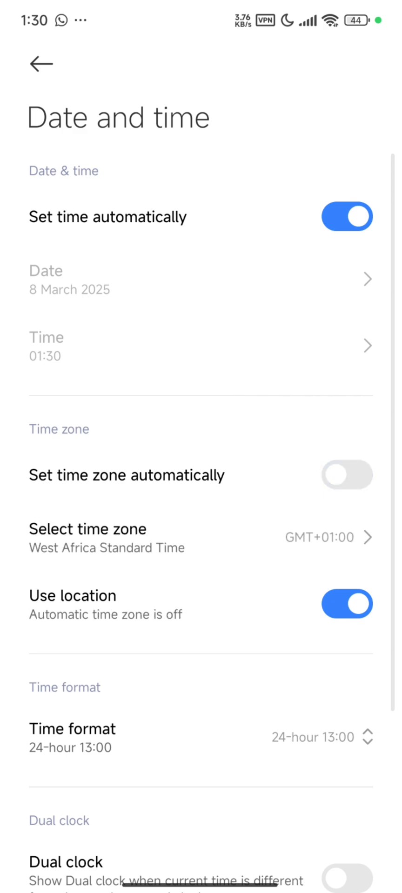
click(87, 529)
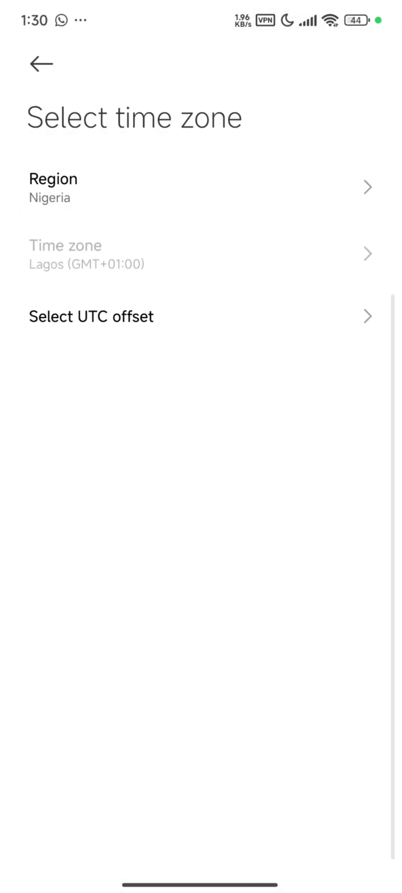
click(199, 188)
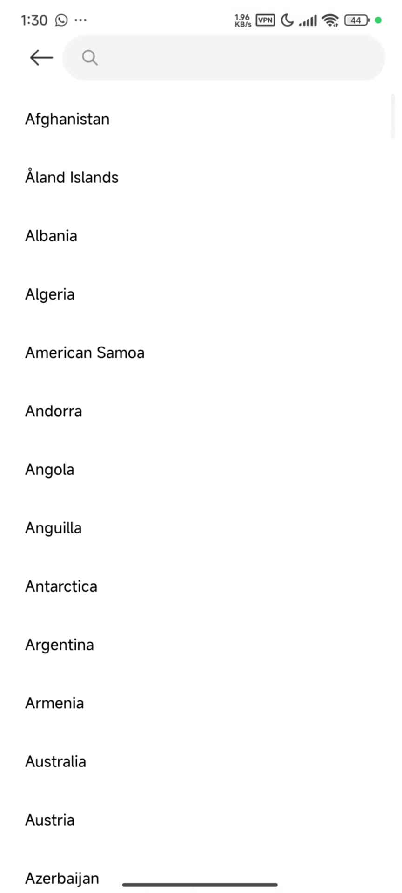
click(228, 58)
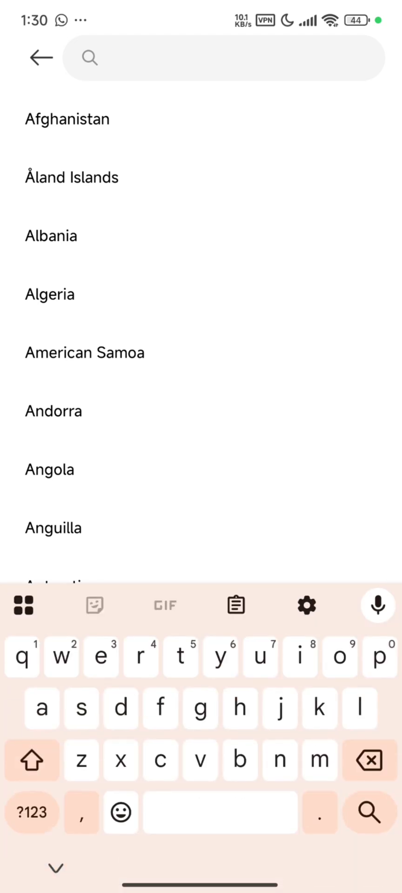
text(uni)
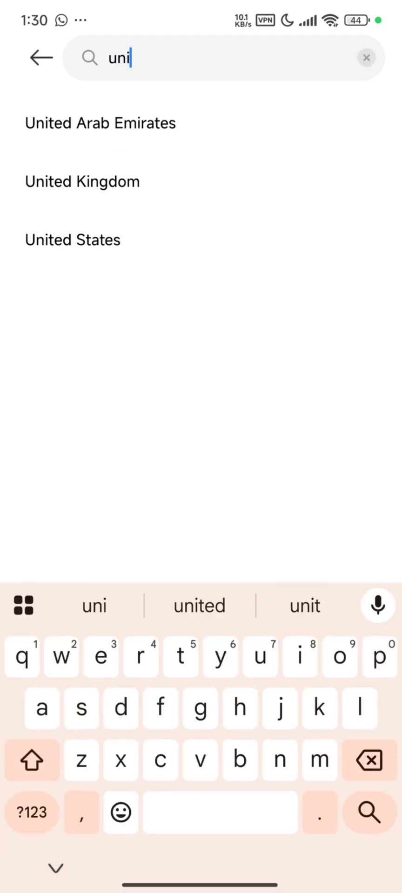
click(72, 239)
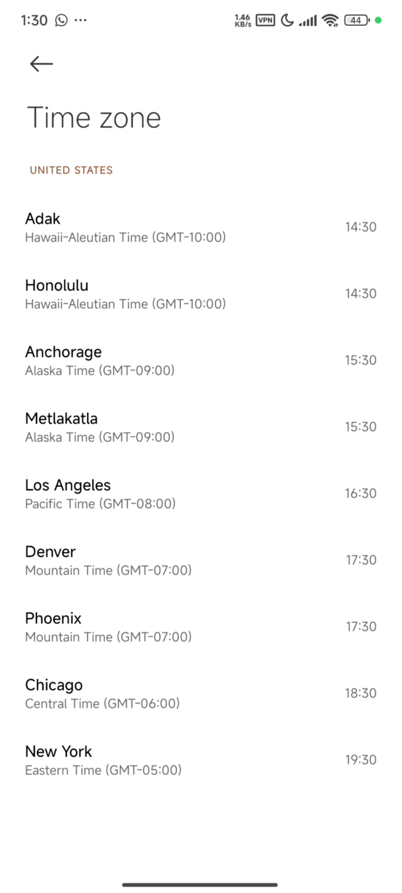
click(67, 485)
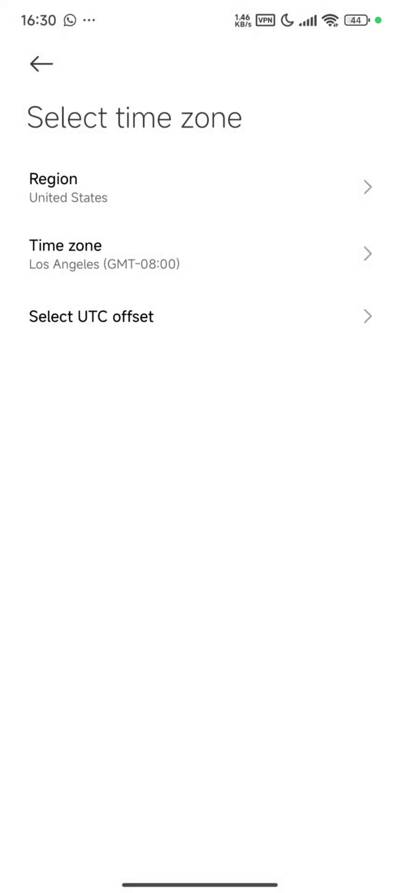
Reload whoer.net in Chrome to confirm US IP and 90% anonymity
click(40, 64)
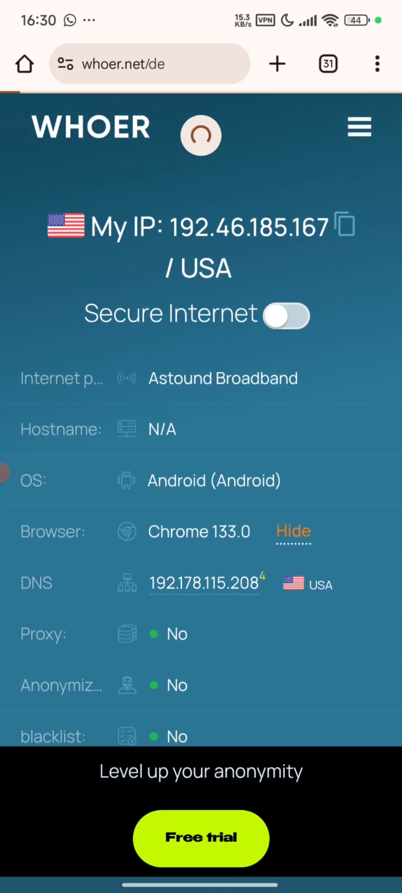
scroll(down, 3)
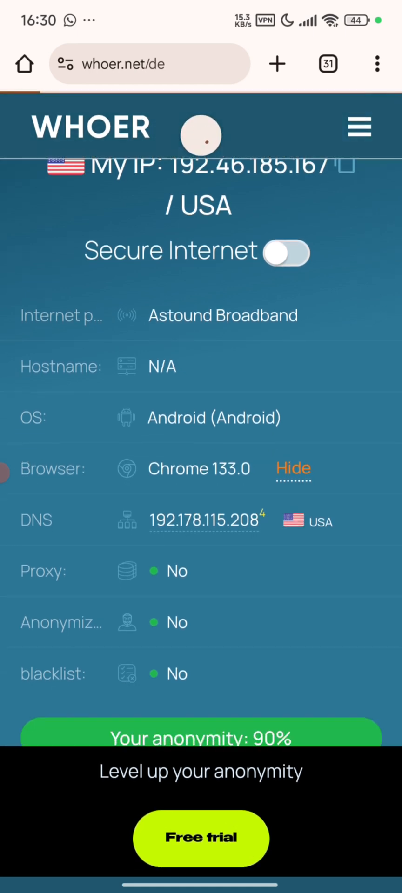